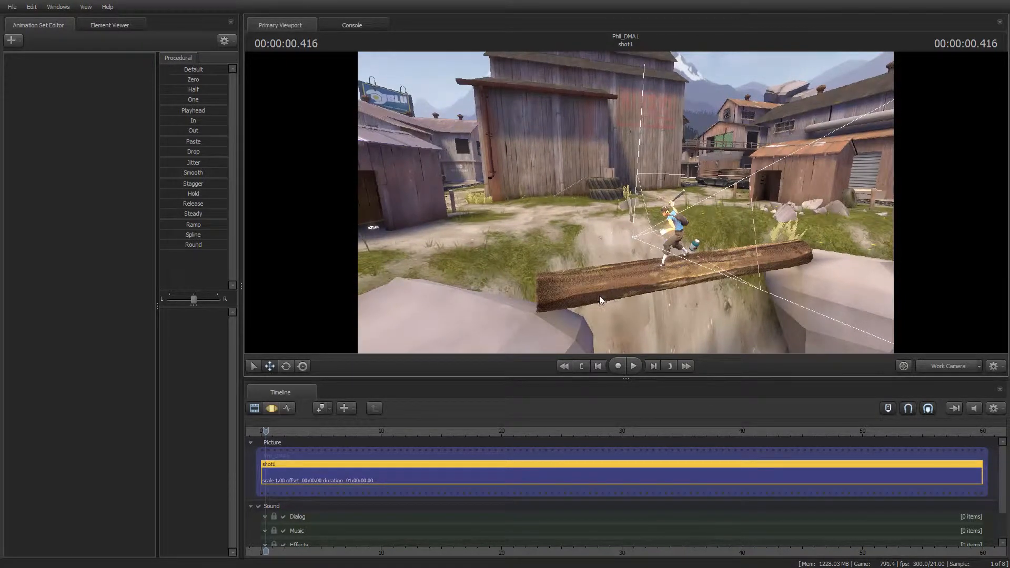
# Choose the RED team door for the second actor to reach class selection
pyautogui.click(633, 365)
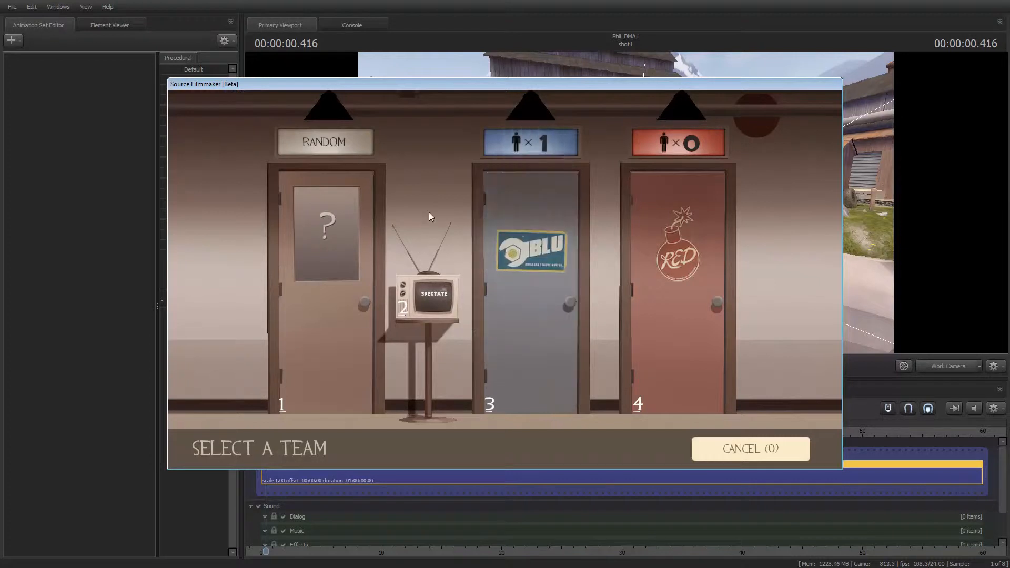
pyautogui.moveTo(534, 242)
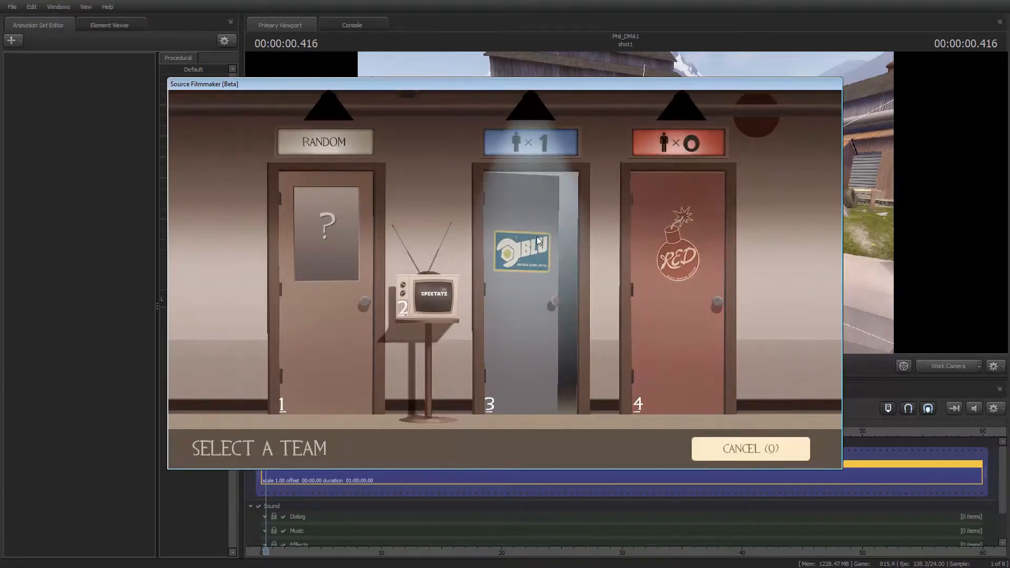
pyautogui.moveTo(707, 140)
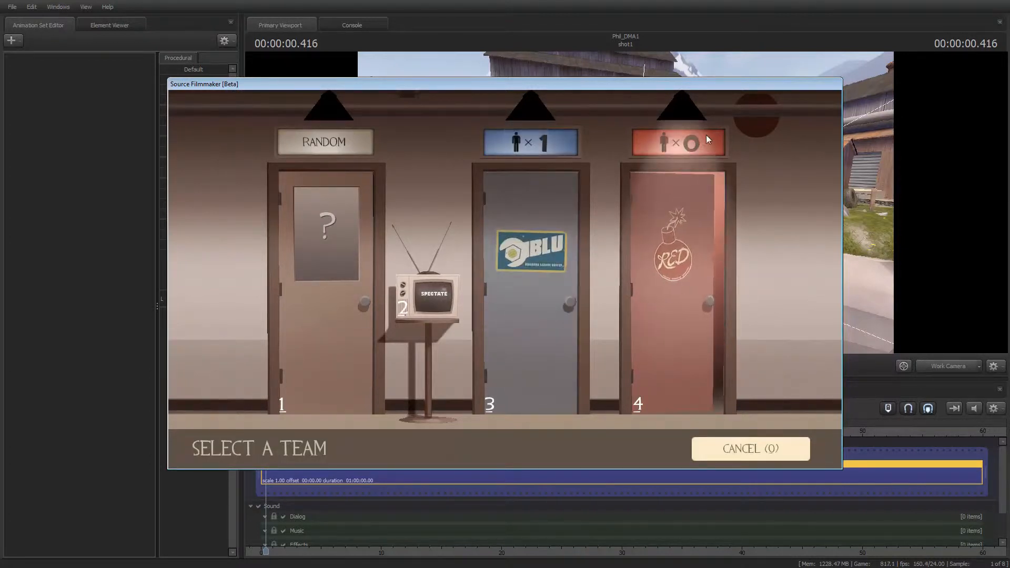
pyautogui.moveTo(683, 261)
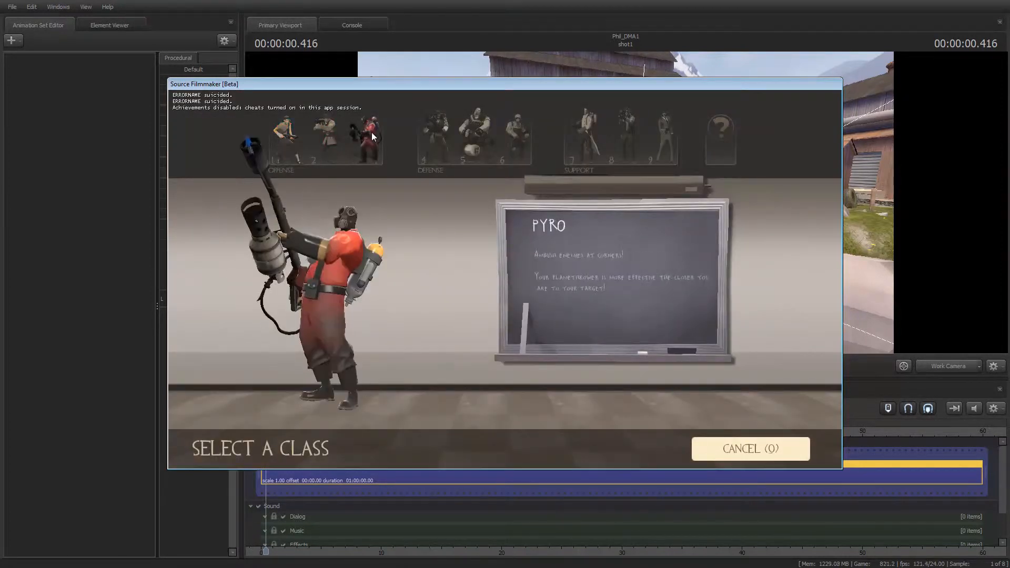
pyautogui.click(582, 133)
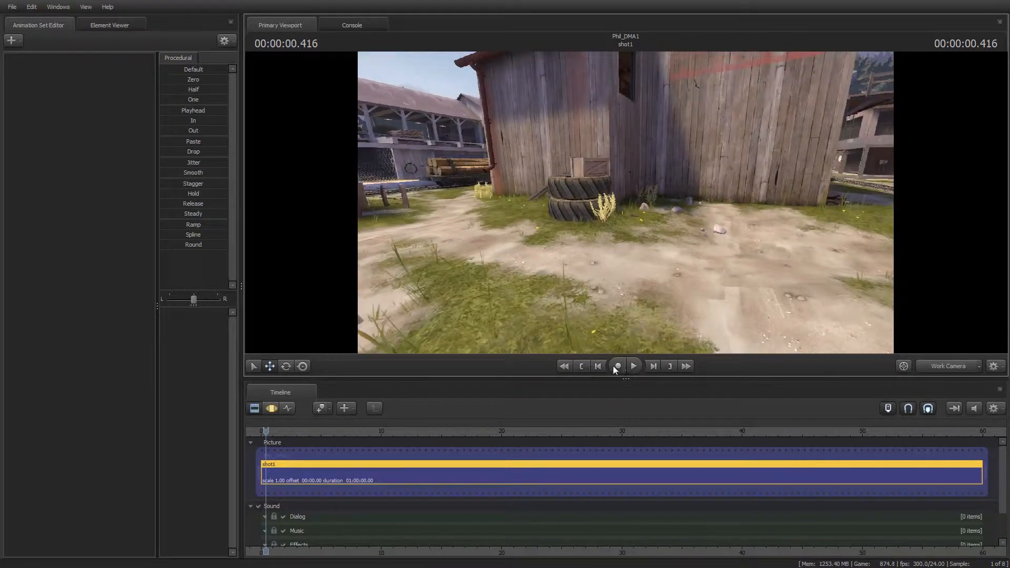
# Record a take of the red-clad second actor by the tyres, then stop recording
pyautogui.click(633, 366)
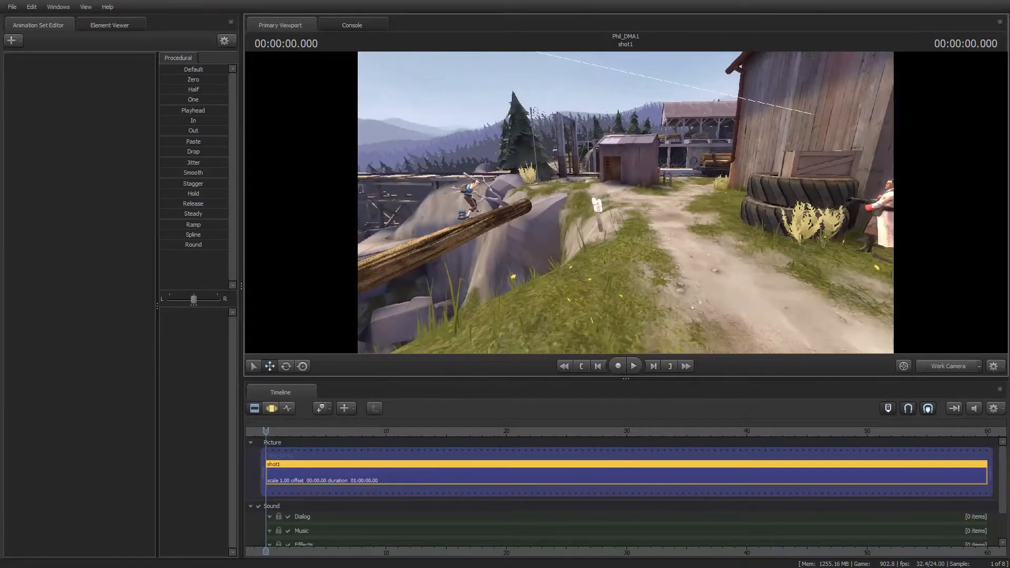
pyautogui.click(947, 366)
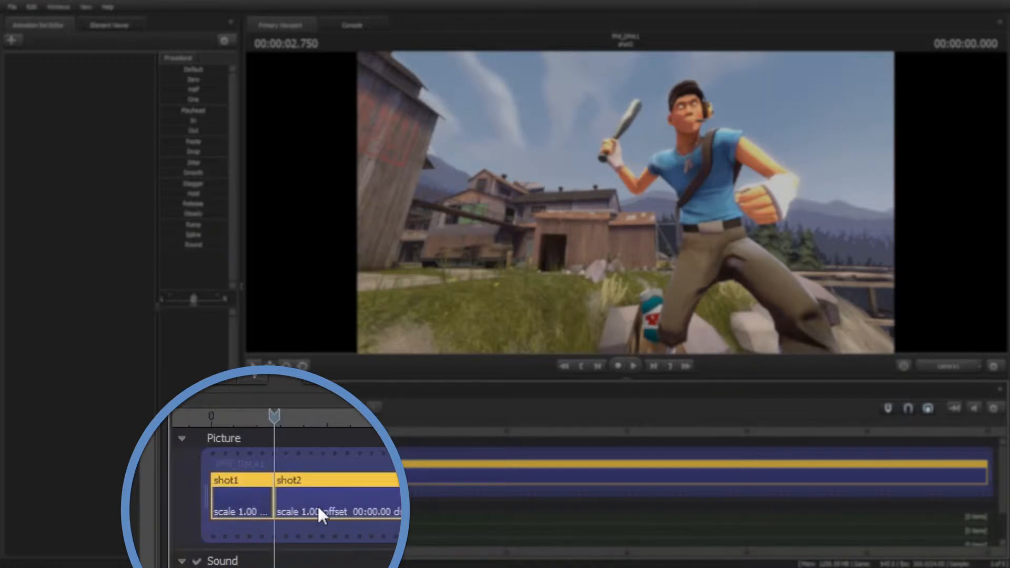
pyautogui.moveTo(232, 502)
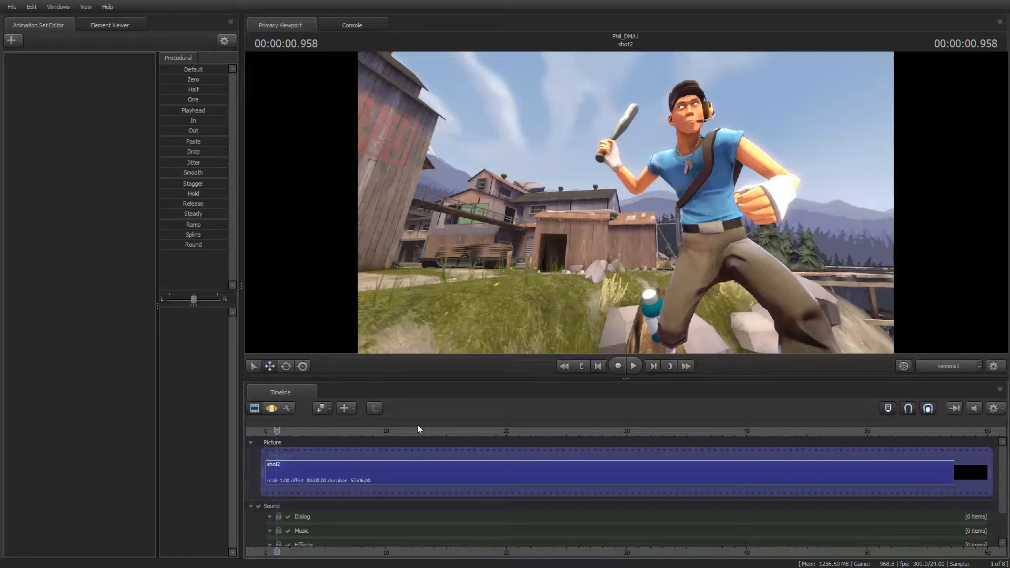
pyautogui.moveTo(388, 513)
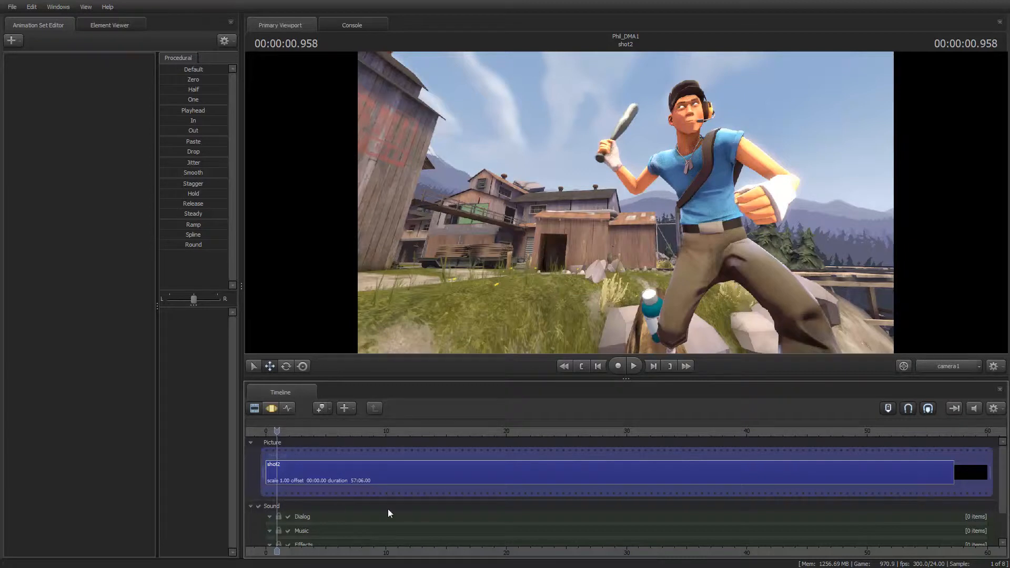
pyautogui.moveTo(668, 426)
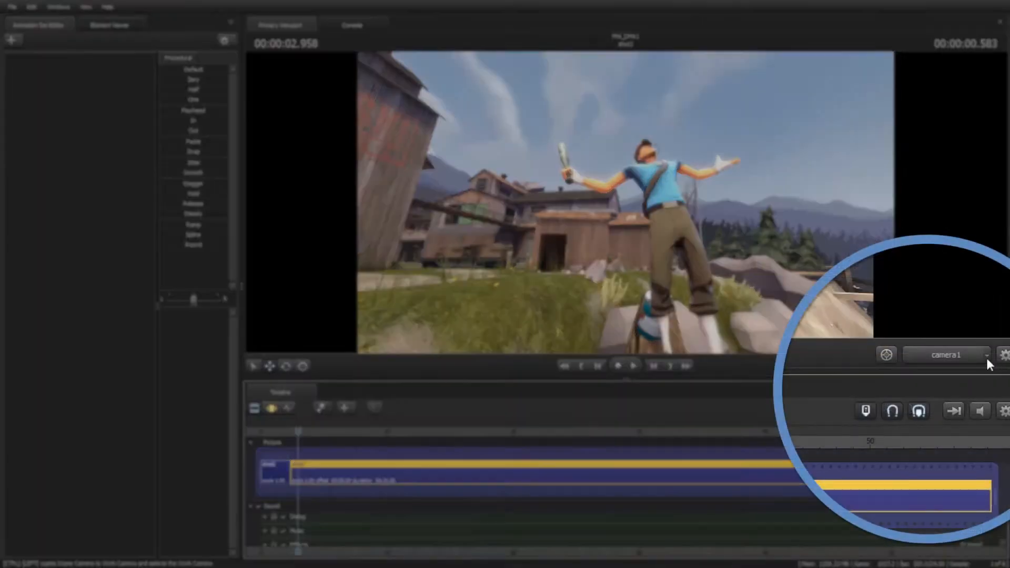
# Create camera2 as shot3's new scene camera from the camera options
pyautogui.click(967, 354)
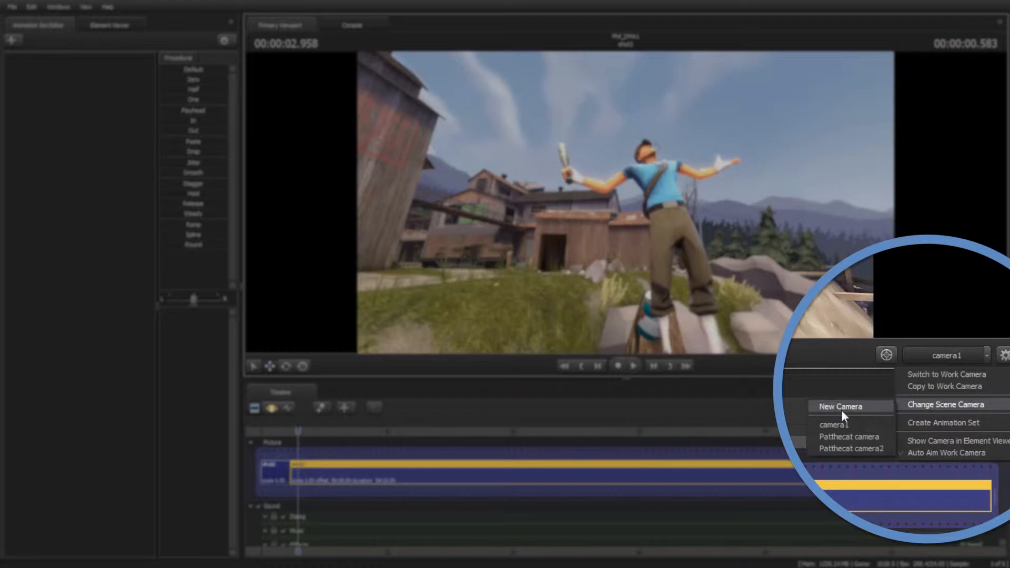
pyautogui.click(851, 449)
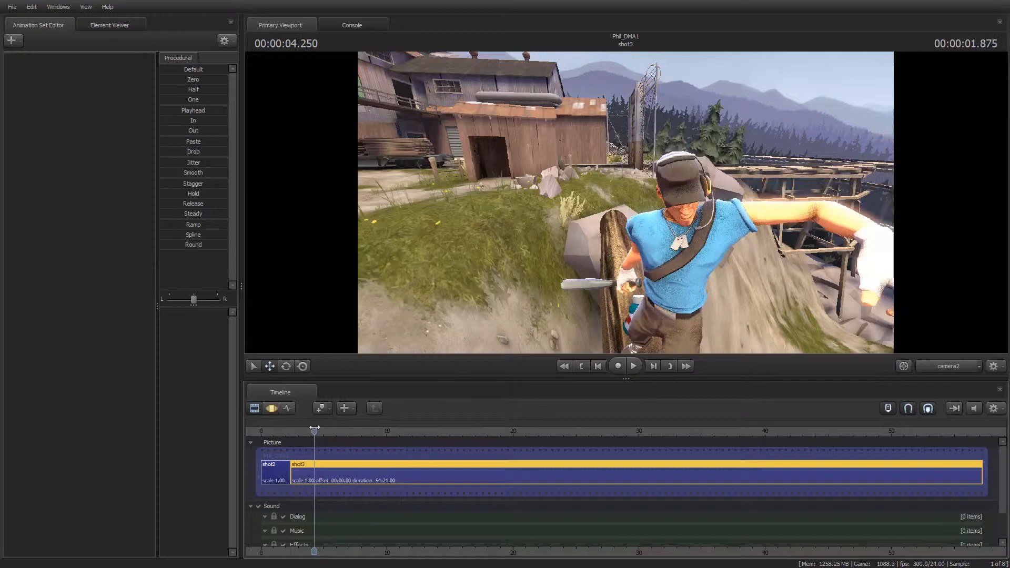
# Razor shot3 at the playhead to create shot4
pyautogui.click(632, 365)
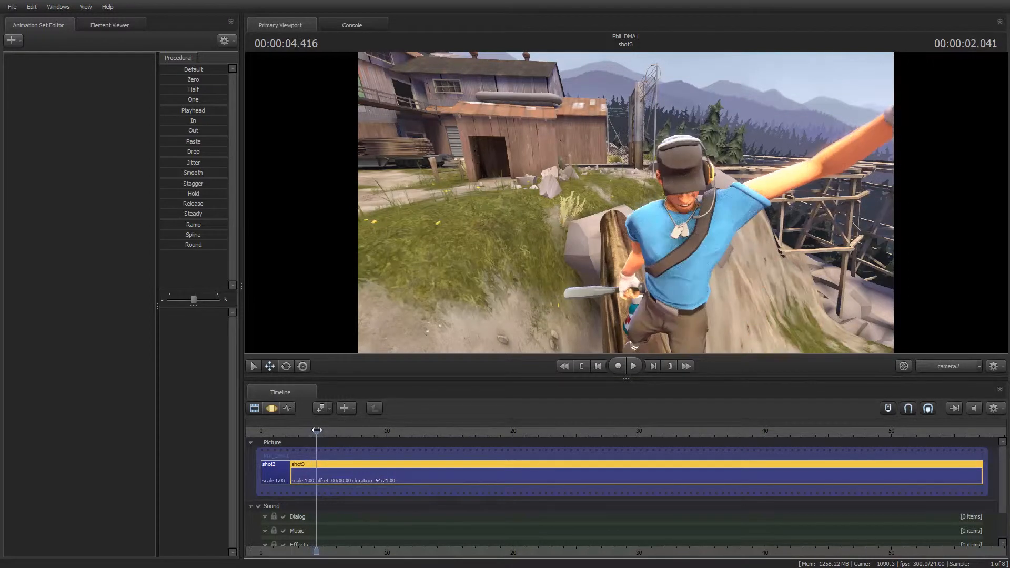
pyautogui.moveTo(326, 473)
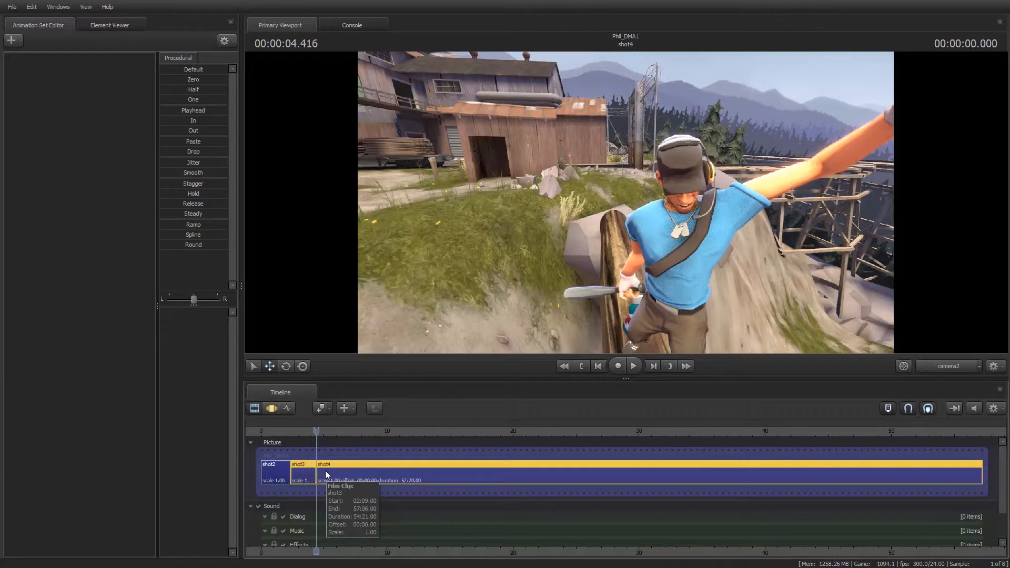
pyautogui.moveTo(354, 471)
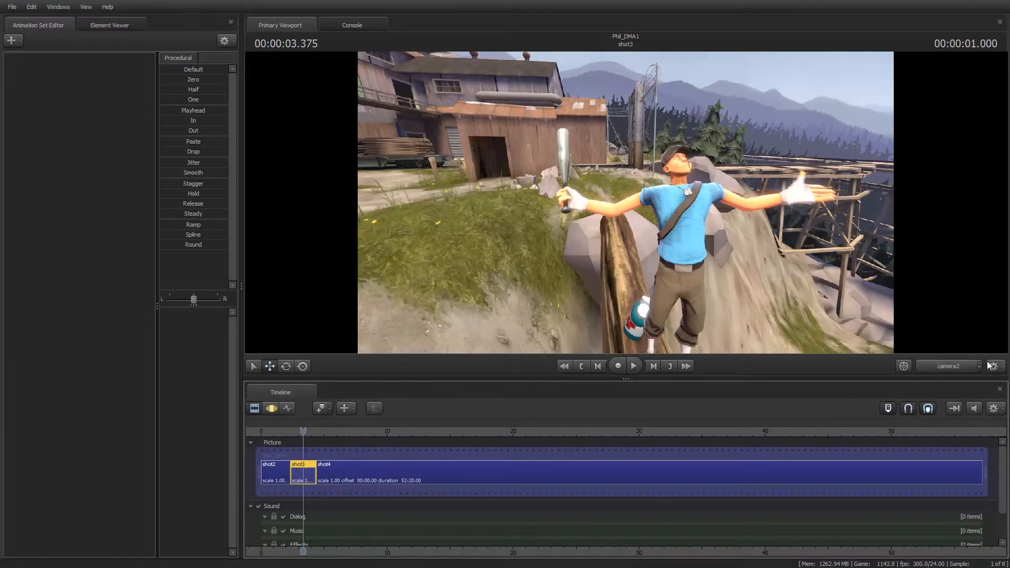
pyautogui.moveTo(994, 366)
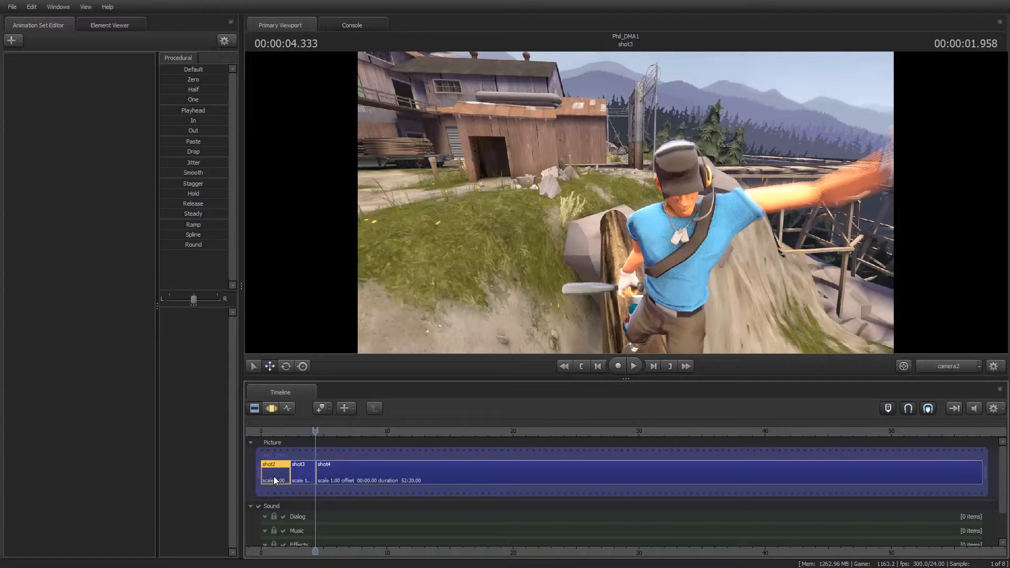
# Select shot2, split the remaining clips up to shot9, and play the sequence
pyautogui.click(632, 365)
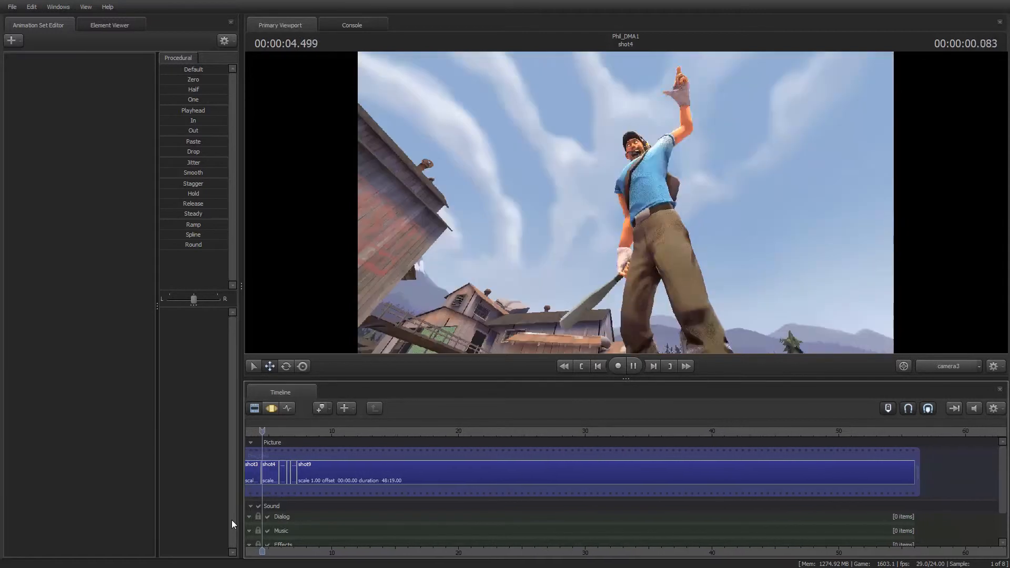
pyautogui.click(633, 366)
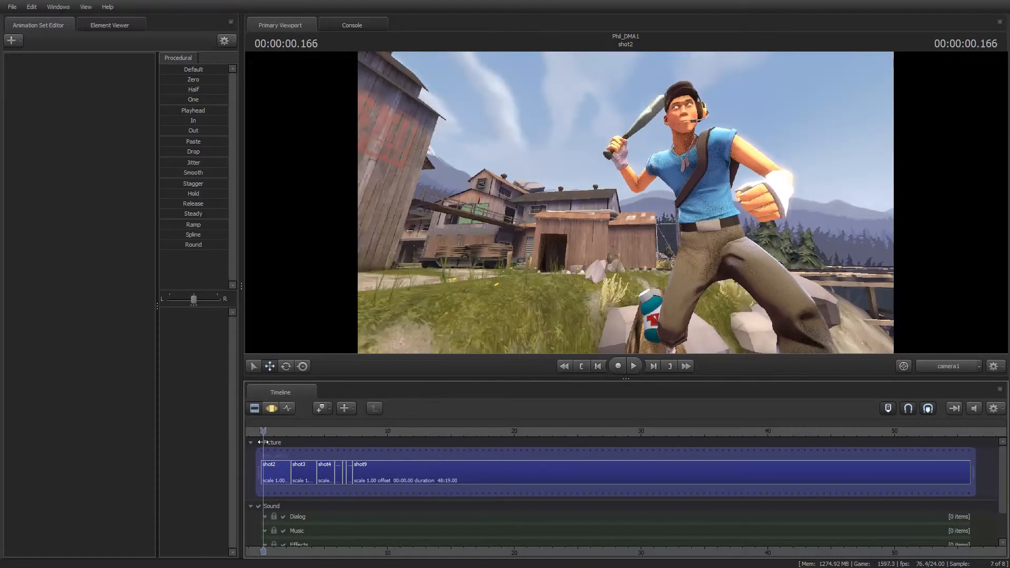
pyautogui.click(632, 365)
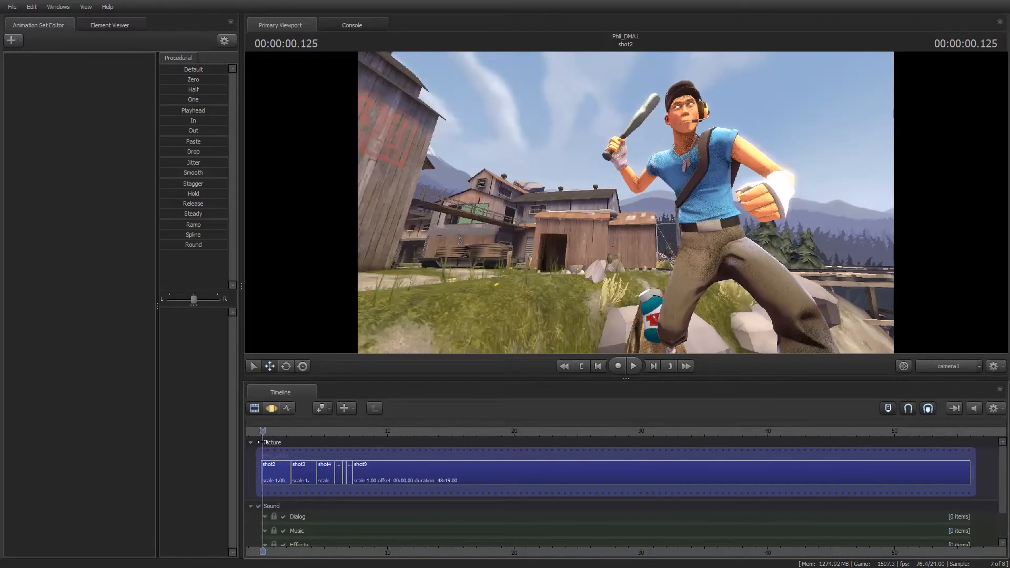
pyautogui.click(633, 366)
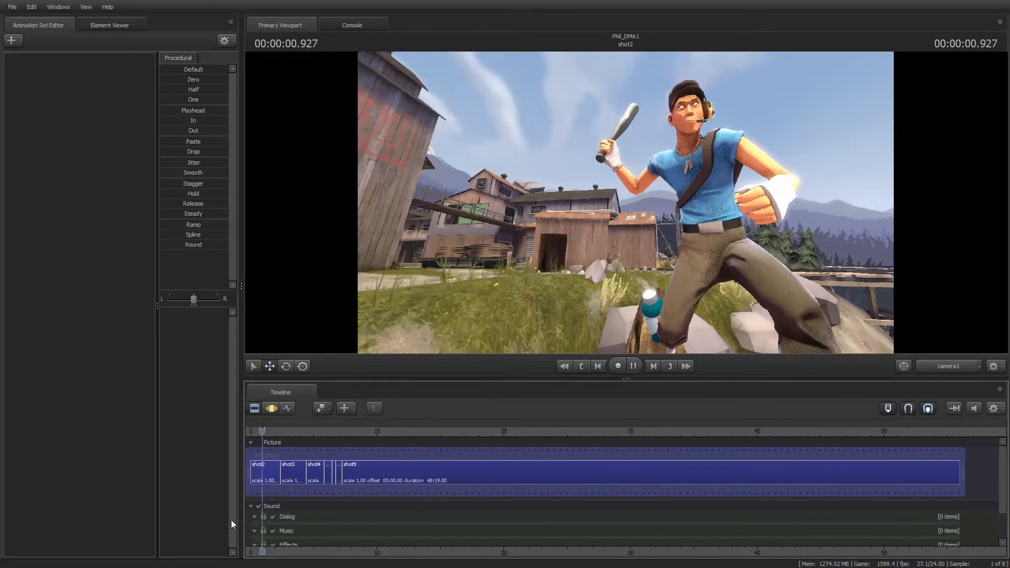